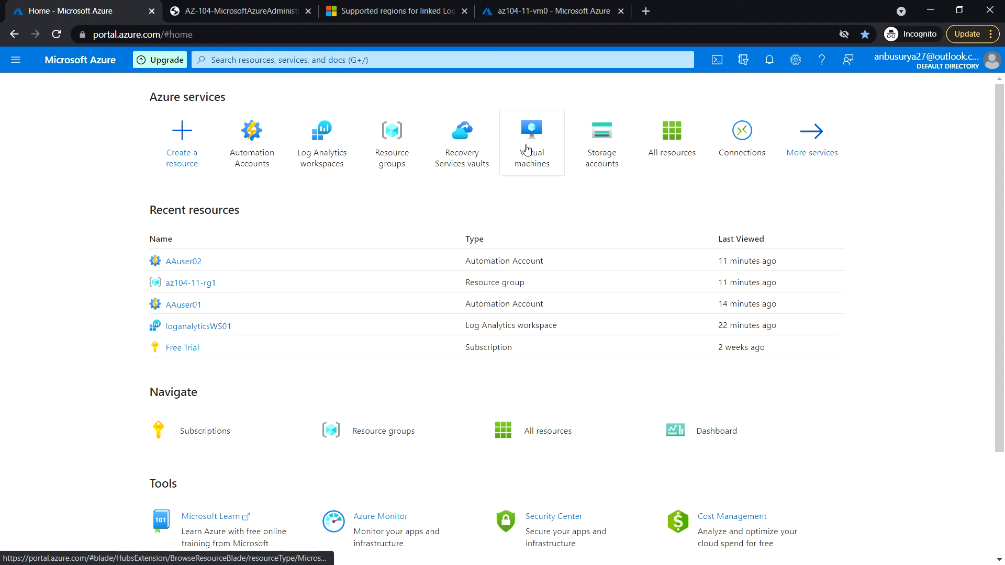
- Go to Virtual machines and open az104-11-vm0's overview page
{"action": "left_click", "coordinate": [530, 126]}
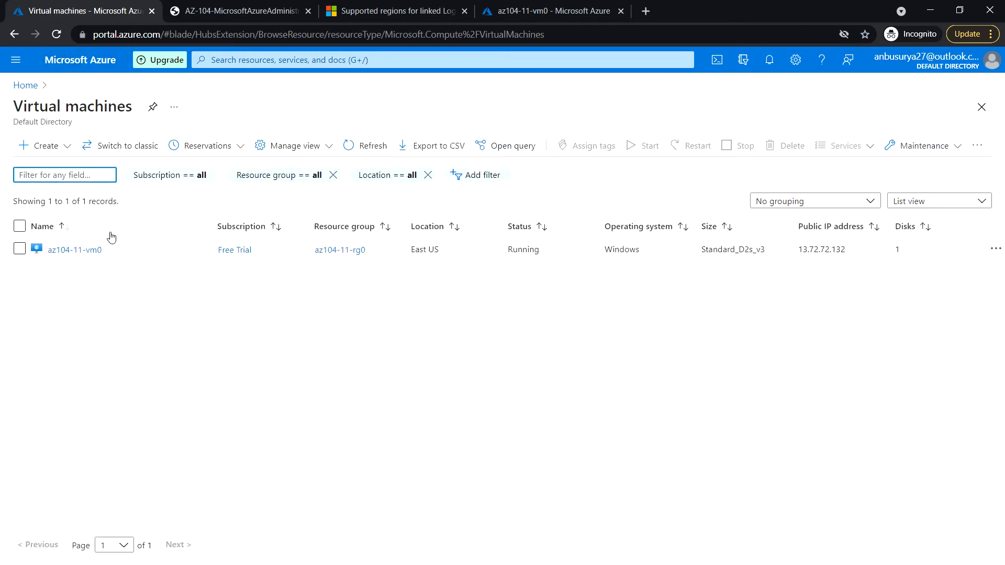
{"action": "left_click", "coordinate": [74, 249]}
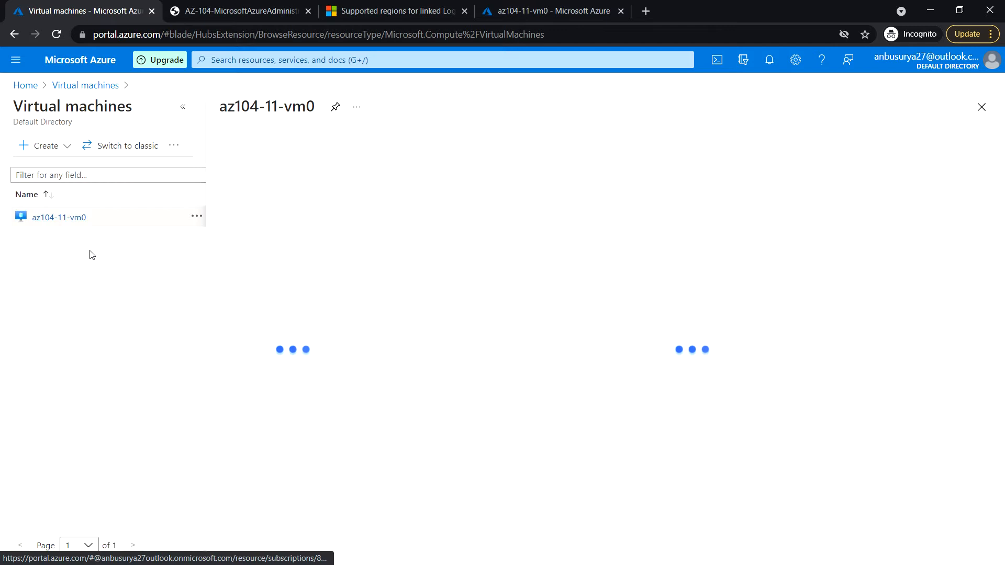
{"action": "left_click", "coordinate": [59, 217]}
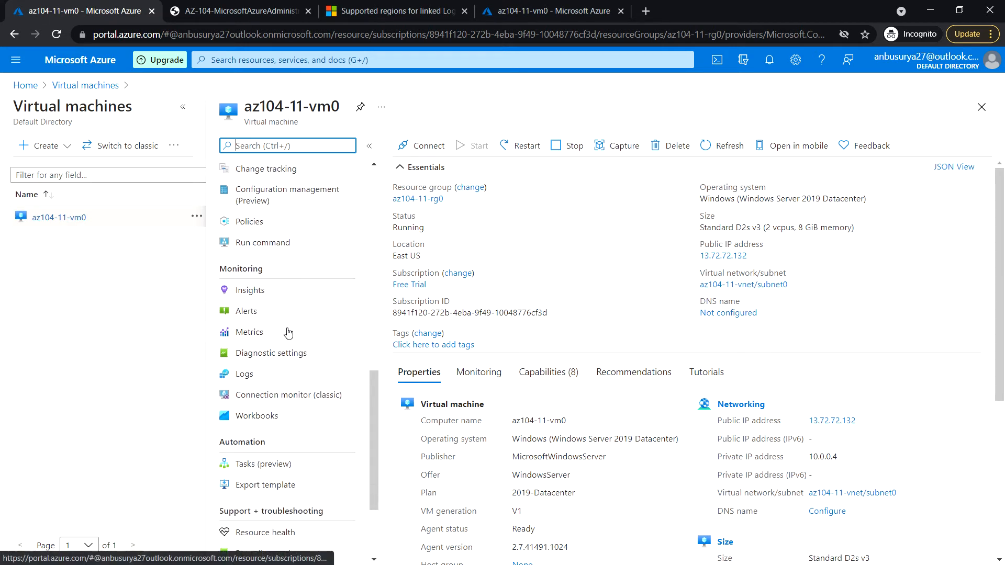
- Open Metrics for az104-11-vm0 with the Virtual Machine Host namespace and browse its metrics
{"action": "left_click", "coordinate": [249, 331]}
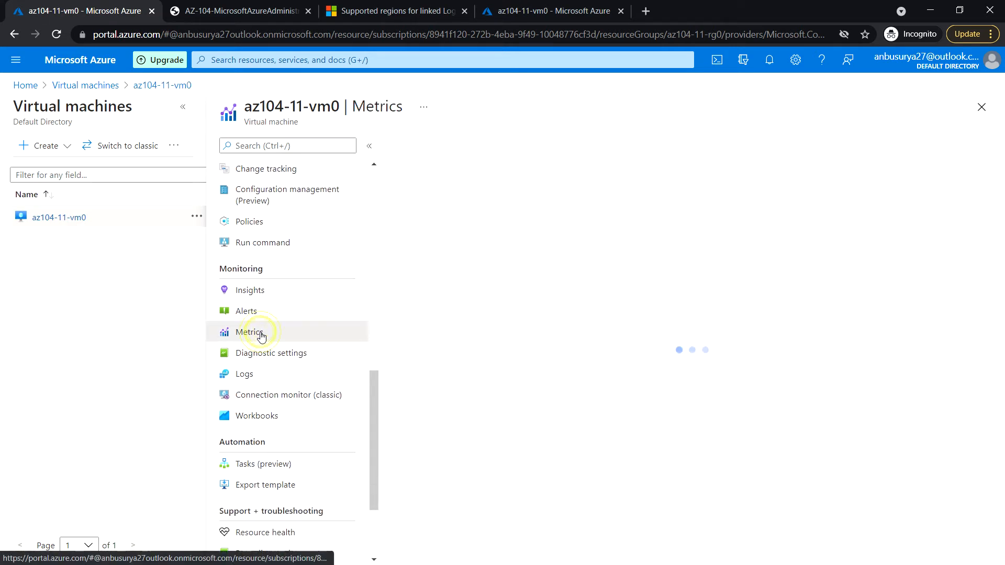
{"action": "left_click", "coordinate": [250, 332]}
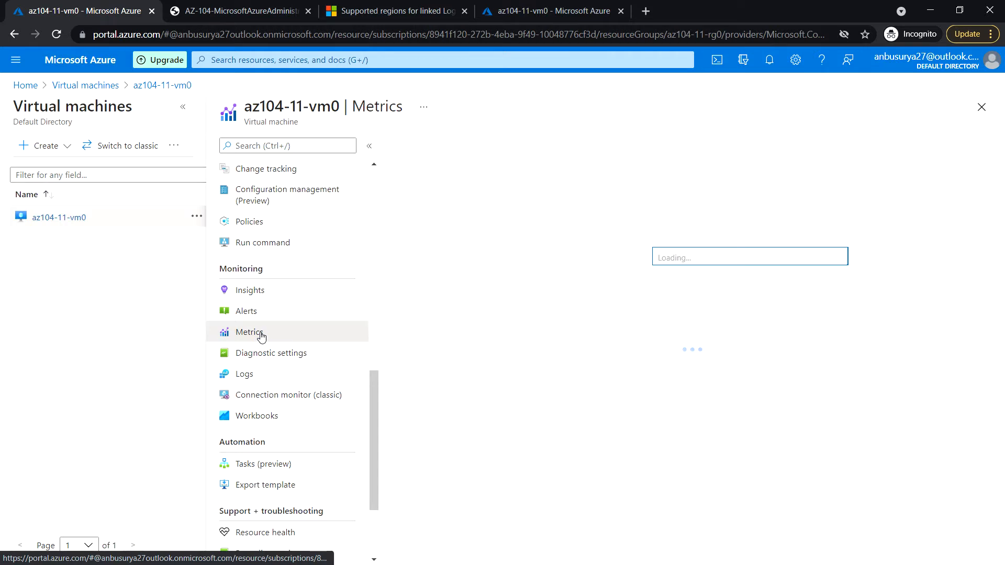
{"action": "left_click", "coordinate": [704, 239]}
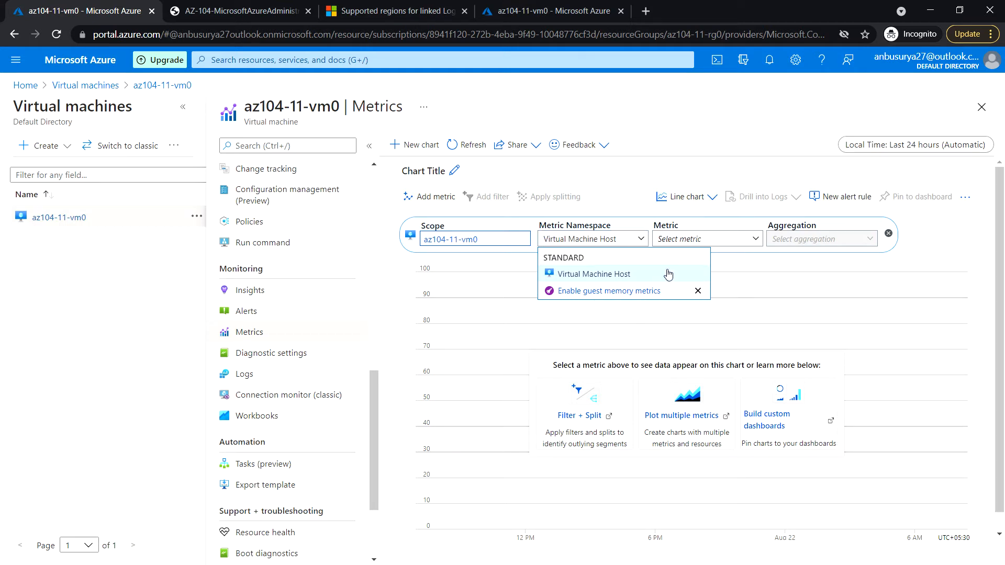
{"action": "mouse_move", "coordinate": [603, 278]}
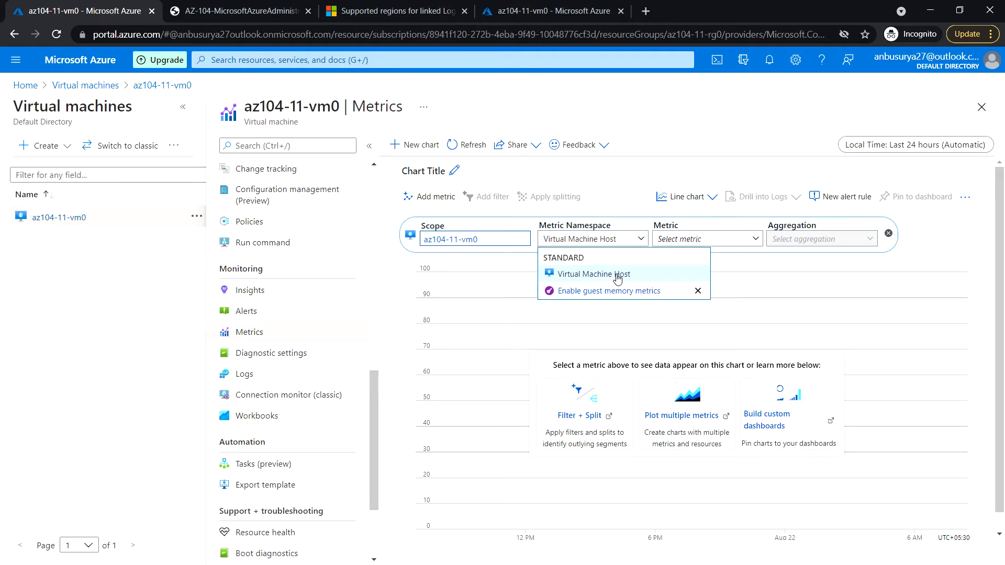
{"action": "left_click", "coordinate": [705, 239]}
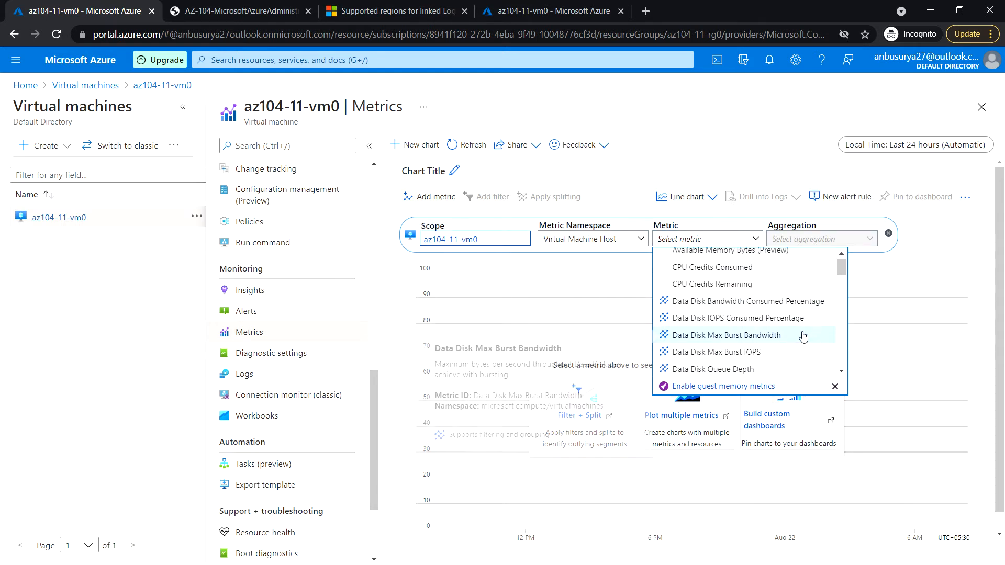
{"action": "scroll", "scroll_direction": "down", "scroll_amount": 3}
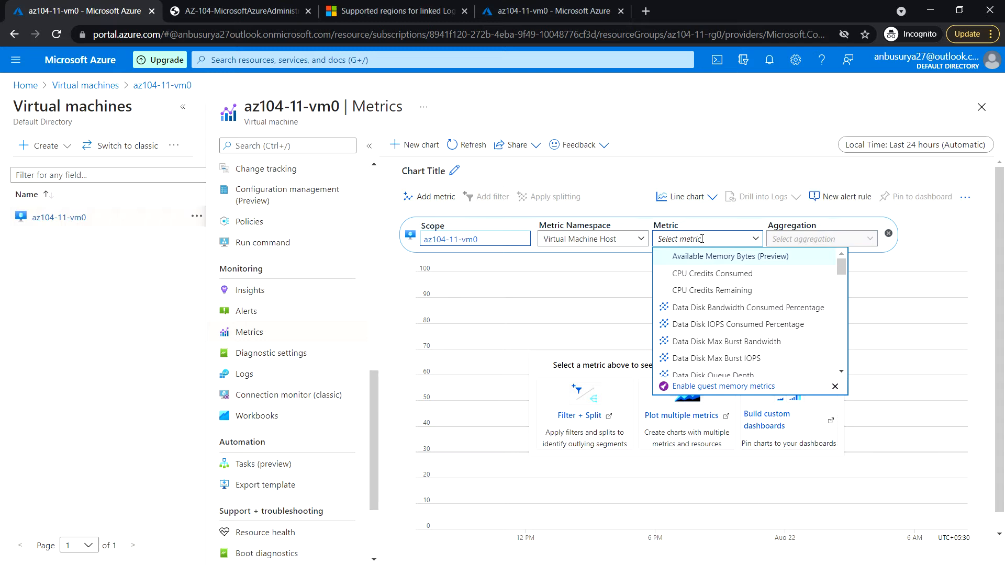
- Search 'cpu' and plot Percentage CPU with Avg aggregation
{"action": "type", "text": "cpu"}
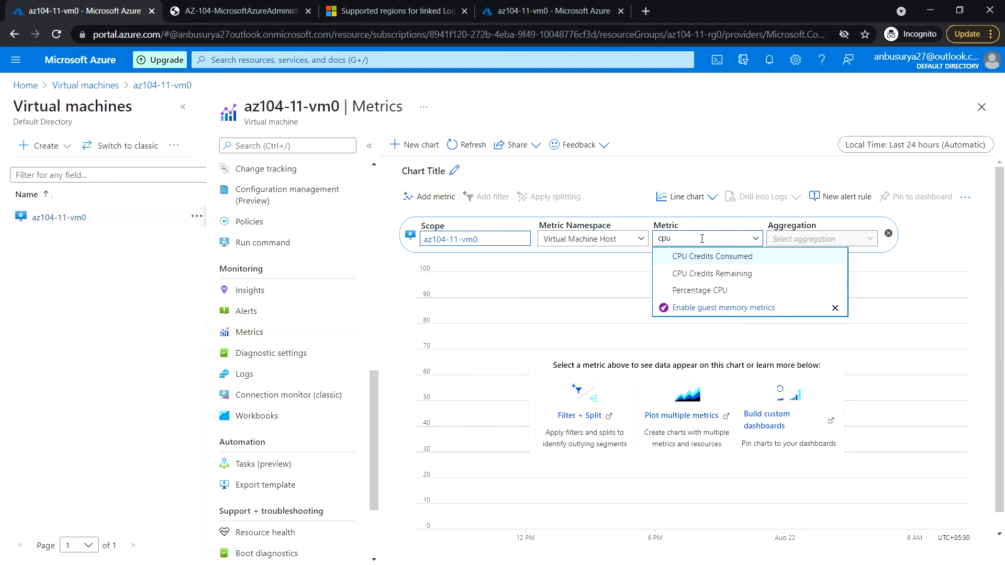
{"action": "left_click", "coordinate": [699, 290]}
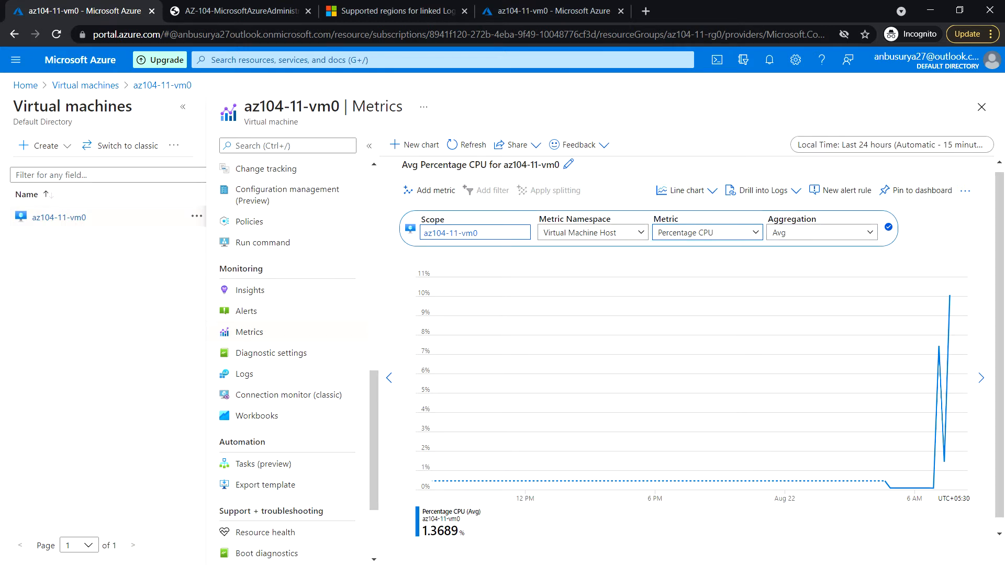
{"action": "left_click", "coordinate": [705, 232]}
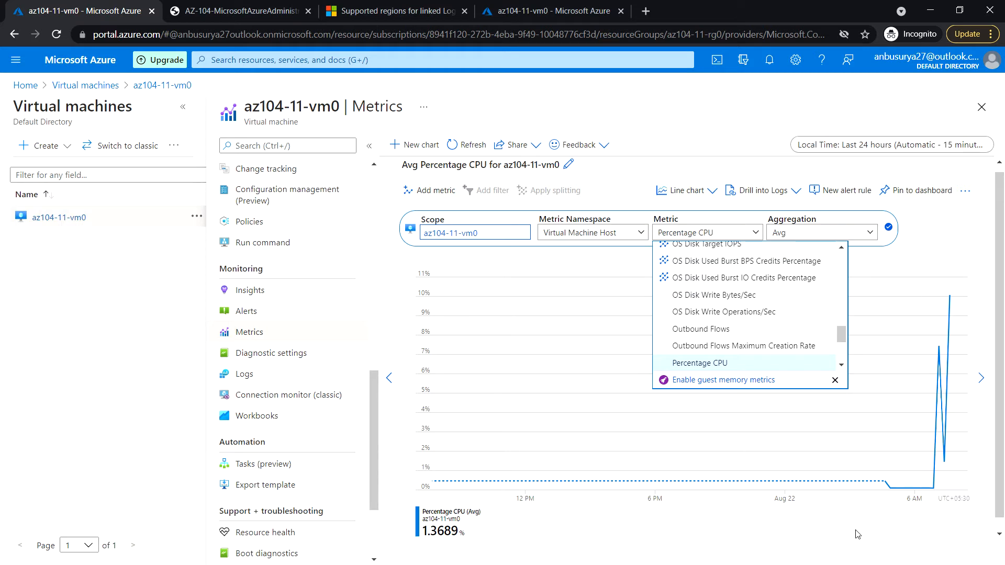
{"action": "left_click", "coordinate": [699, 363]}
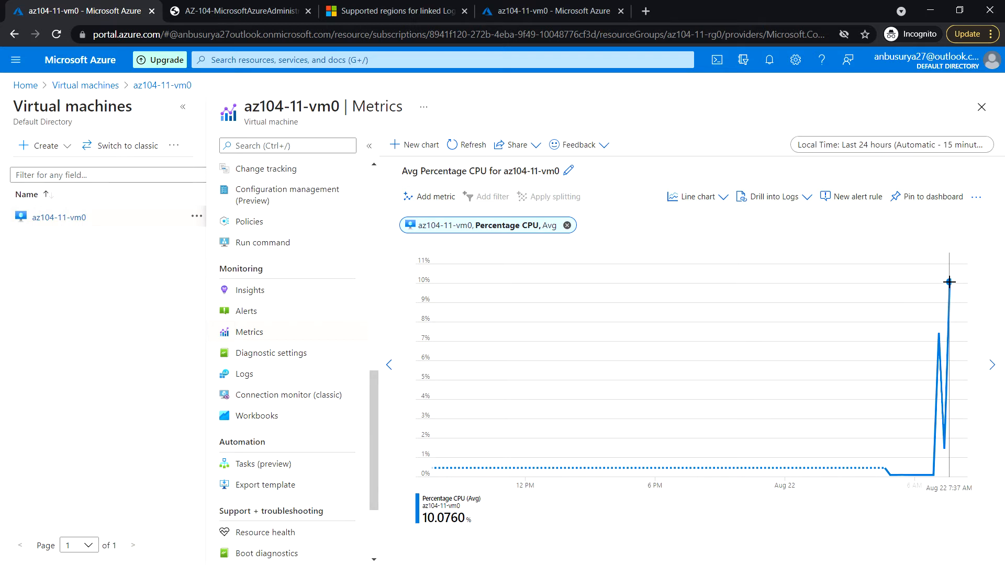
{"action": "mouse_move", "coordinate": [949, 277]}
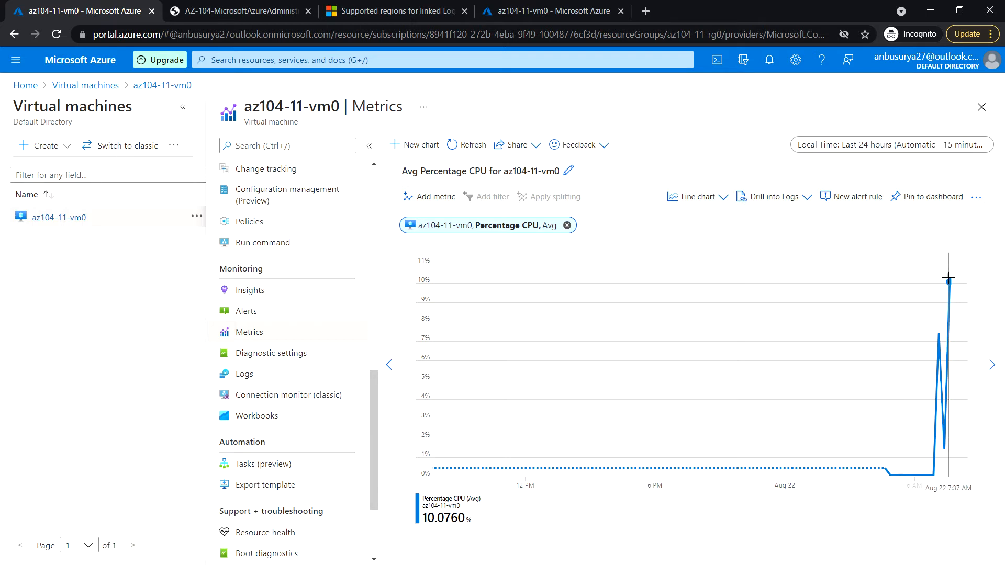
{"action": "mouse_move", "coordinate": [497, 273]}
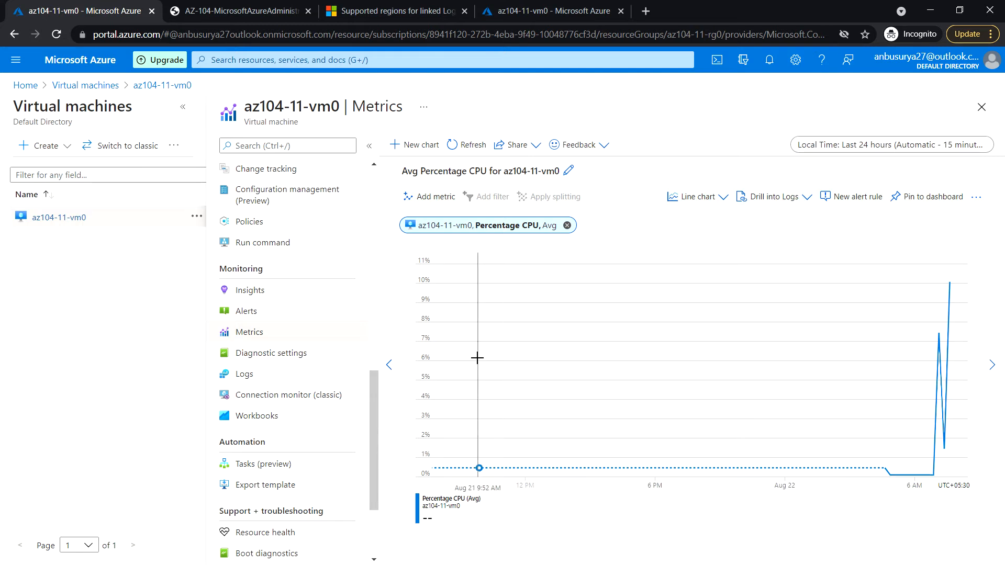
{"action": "mouse_move", "coordinate": [522, 354]}
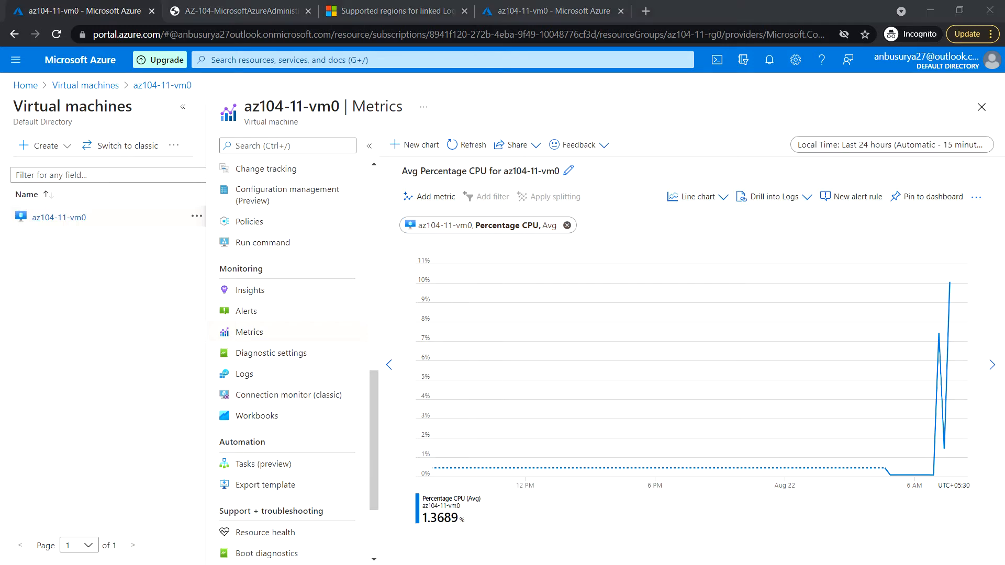
{"action": "mouse_move", "coordinate": [666, 384]}
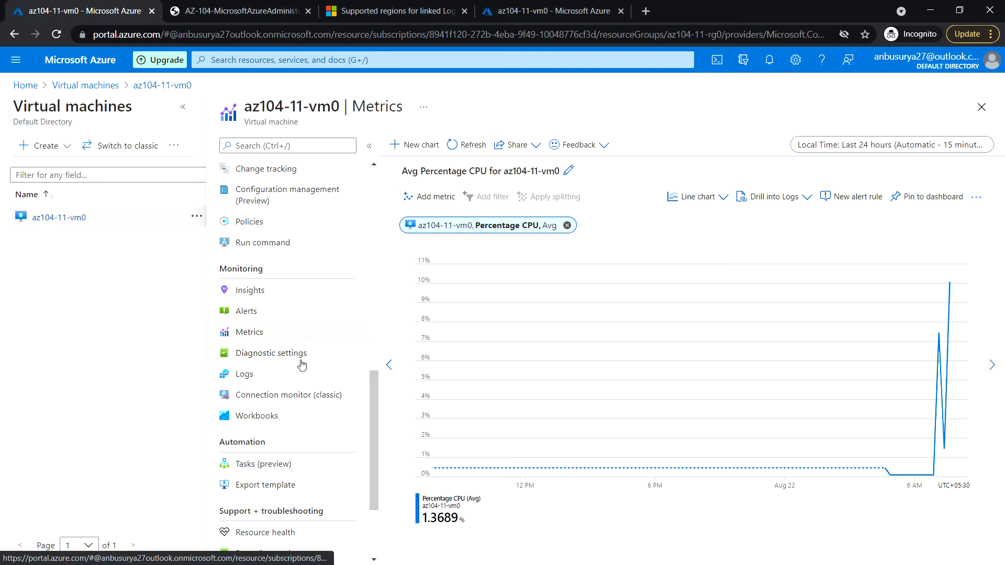
- In Diagnostic settings, enable guest-level monitoring with the existing diagnostics storage account
{"action": "left_click", "coordinate": [270, 352]}
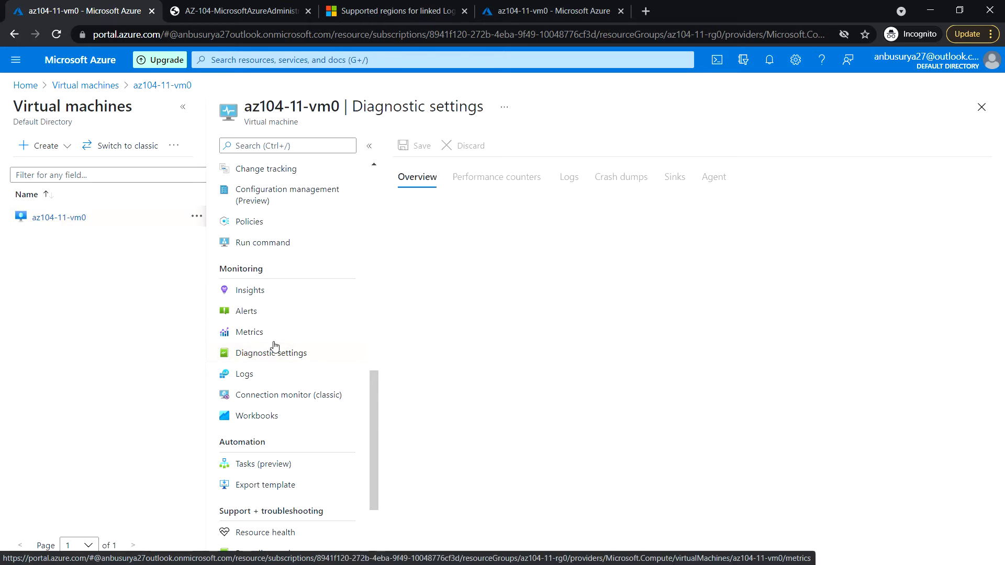
{"action": "left_click", "coordinate": [270, 352]}
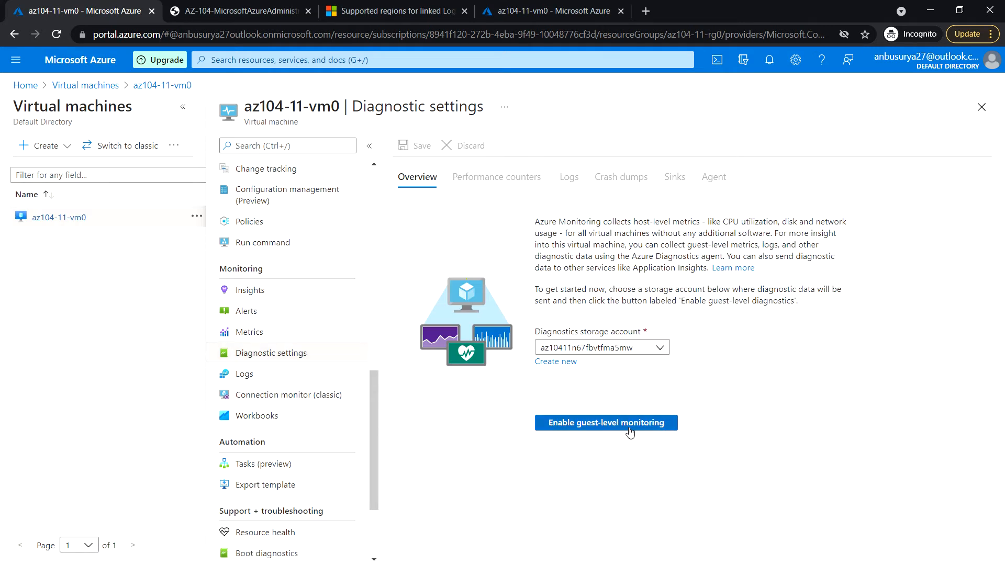
{"action": "mouse_move", "coordinate": [605, 423]}
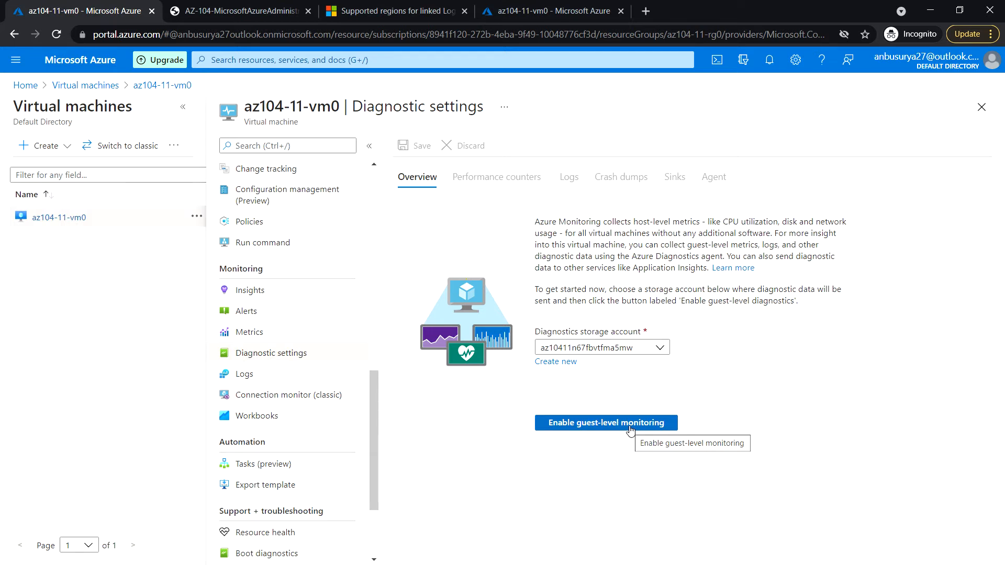
{"action": "left_click", "coordinate": [604, 422]}
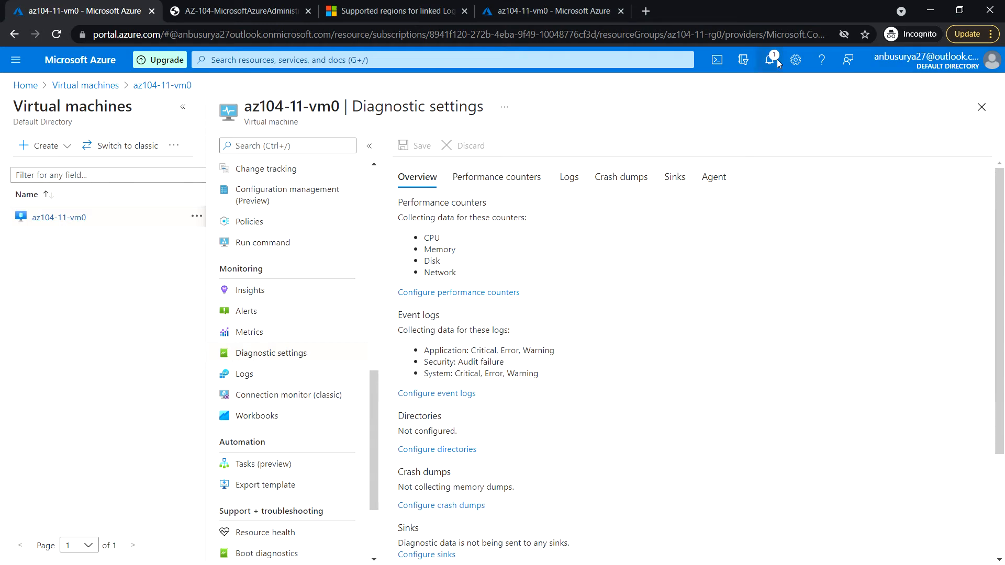
- Switch the collected performance counters to a Custom set
{"action": "left_click", "coordinate": [771, 59]}
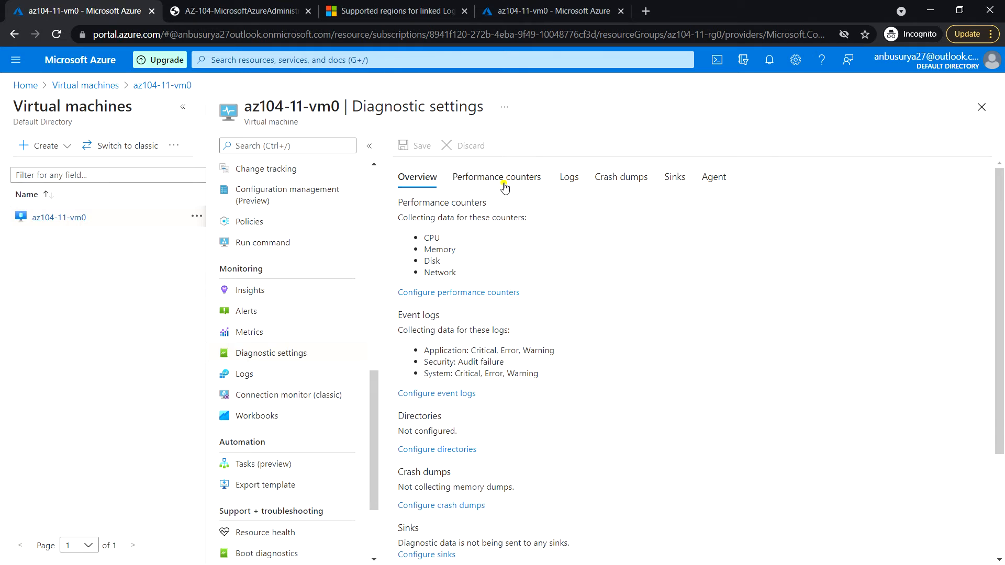
{"action": "left_click", "coordinate": [497, 177]}
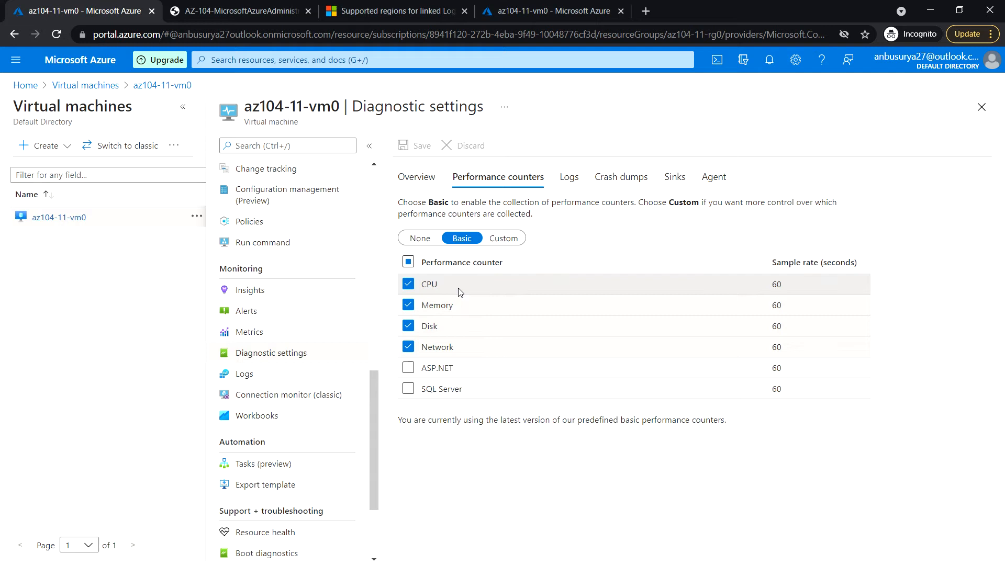
{"action": "mouse_move", "coordinate": [474, 325]}
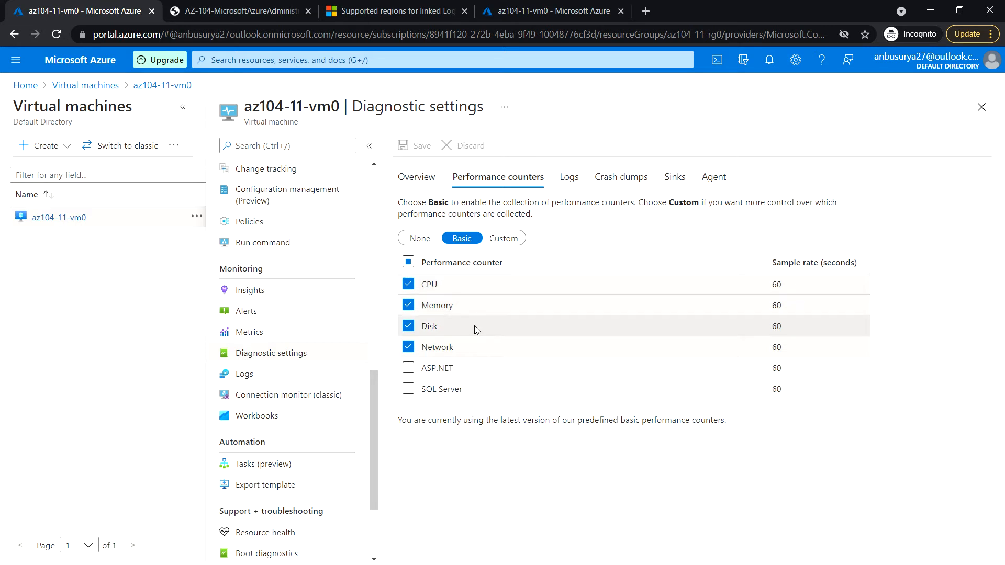
{"action": "mouse_move", "coordinate": [503, 346]}
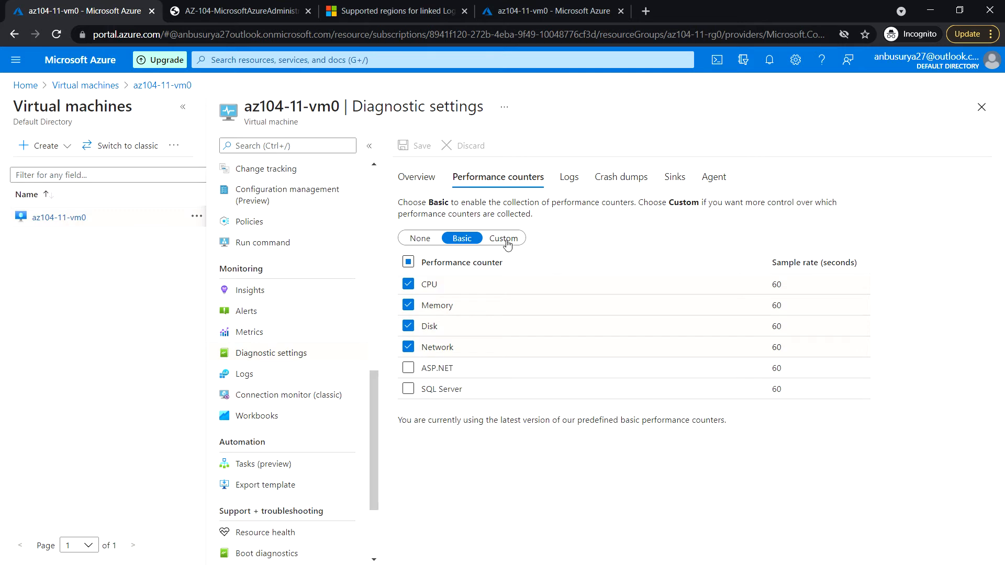
{"action": "left_click", "coordinate": [503, 237]}
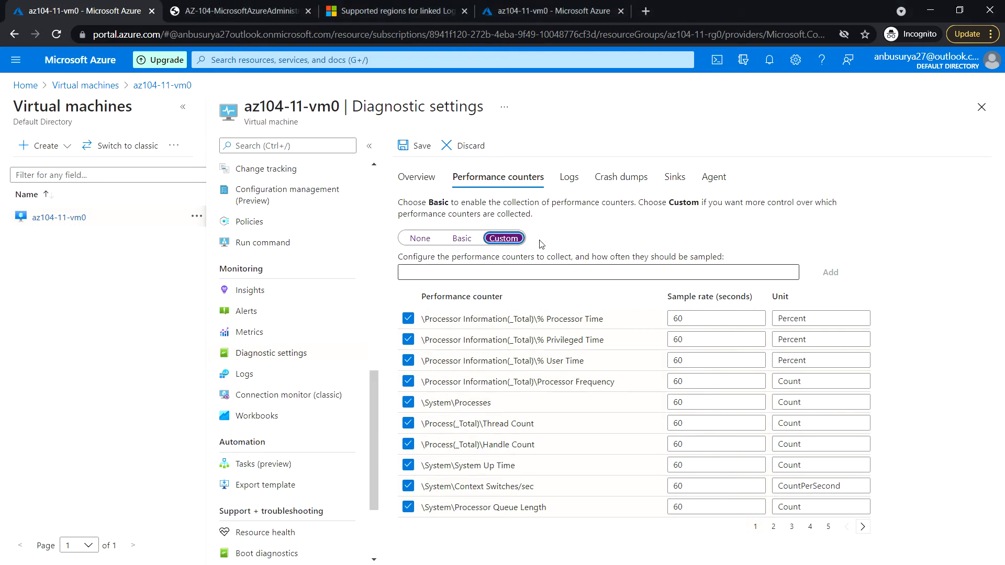
{"action": "mouse_move", "coordinate": [568, 180]}
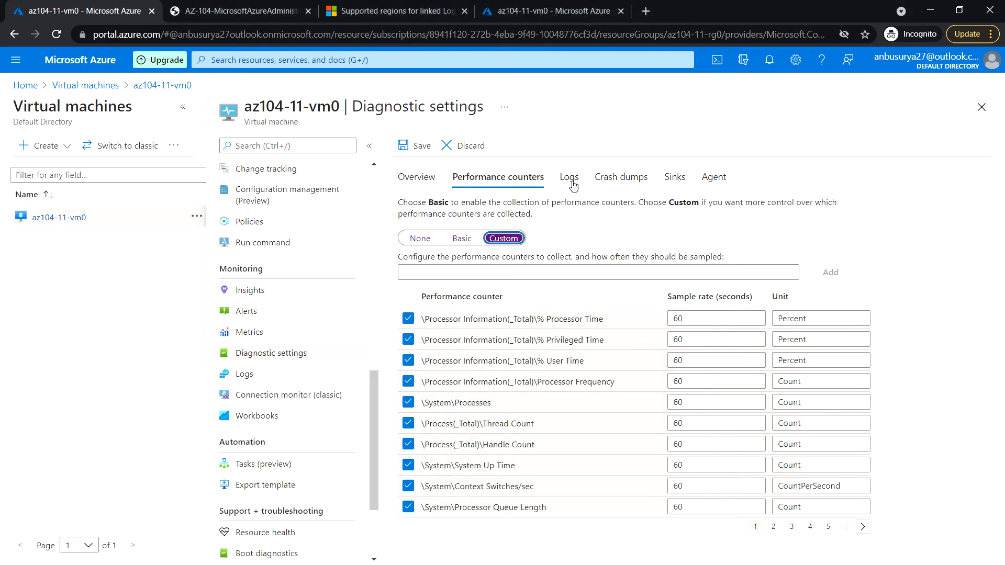
- Review Basic event log collection for Application, Security and System logs
{"action": "left_click", "coordinate": [567, 177]}
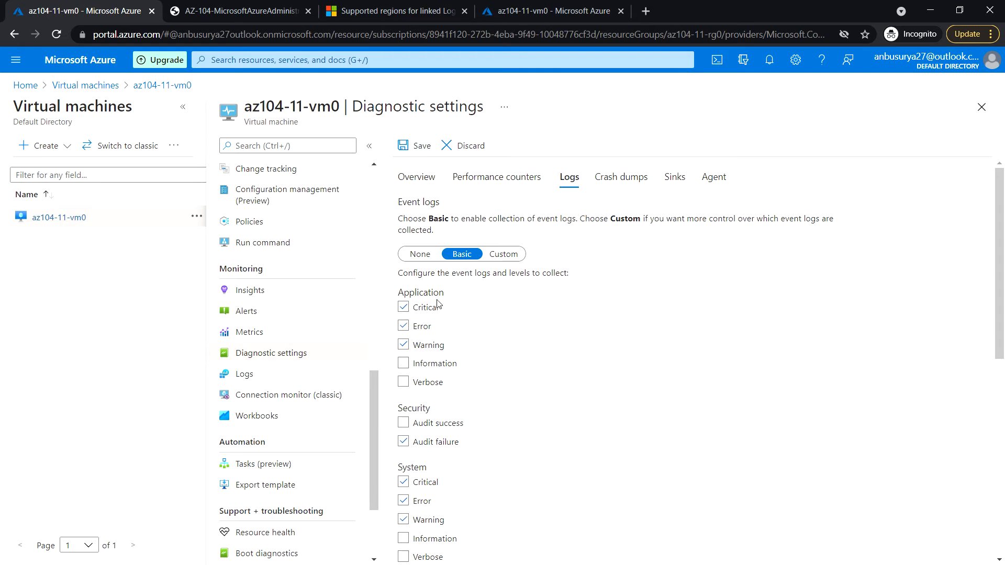
{"action": "mouse_move", "coordinate": [435, 316]}
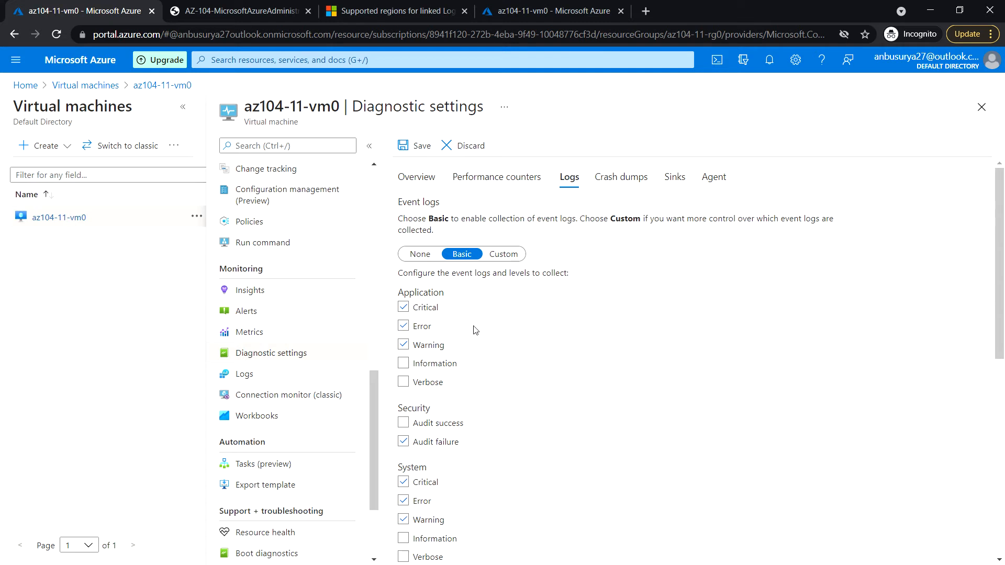
{"action": "mouse_move", "coordinate": [458, 356]}
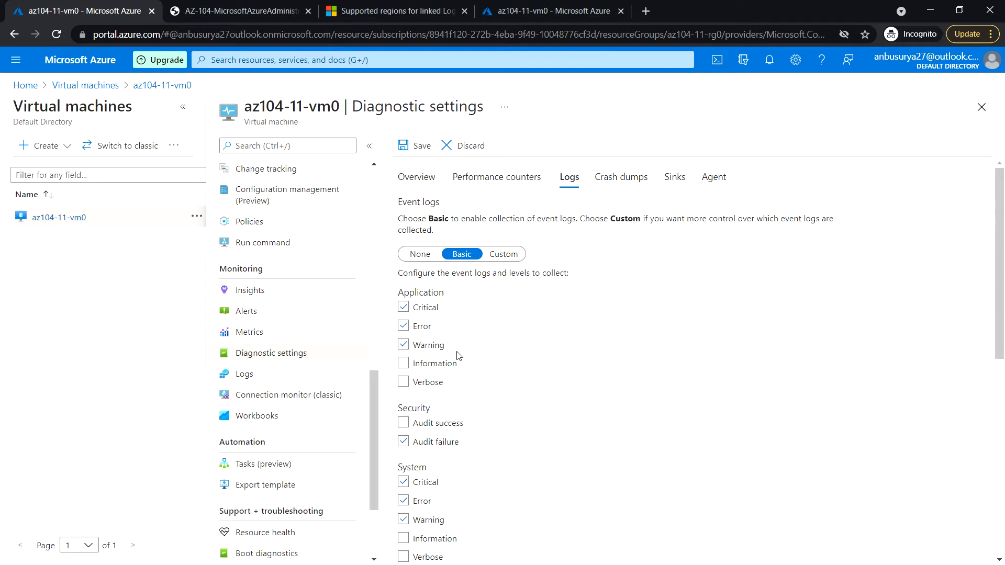
{"action": "scroll", "scroll_direction": "down", "scroll_amount": 3}
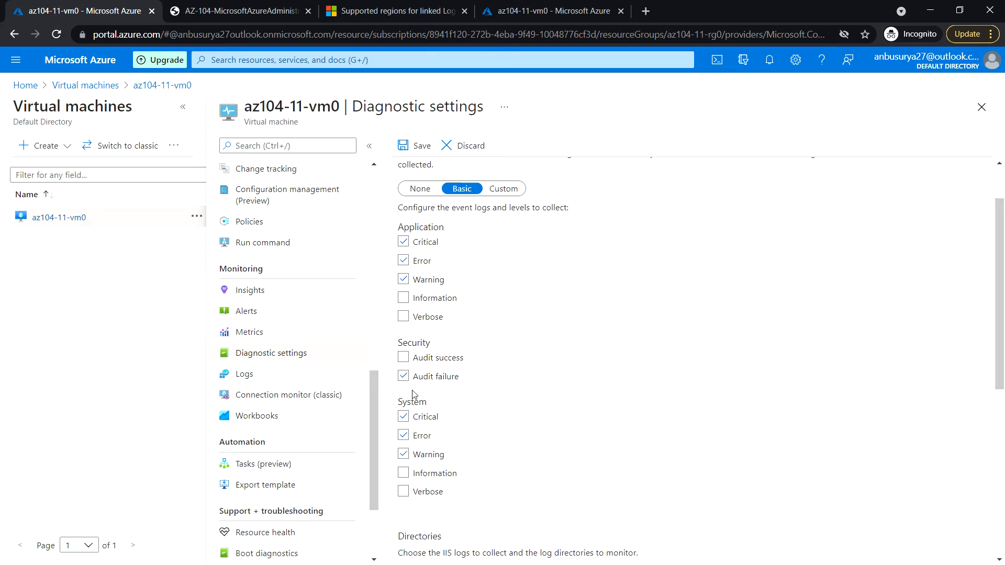
{"action": "scroll", "scroll_direction": "down", "scroll_amount": 3}
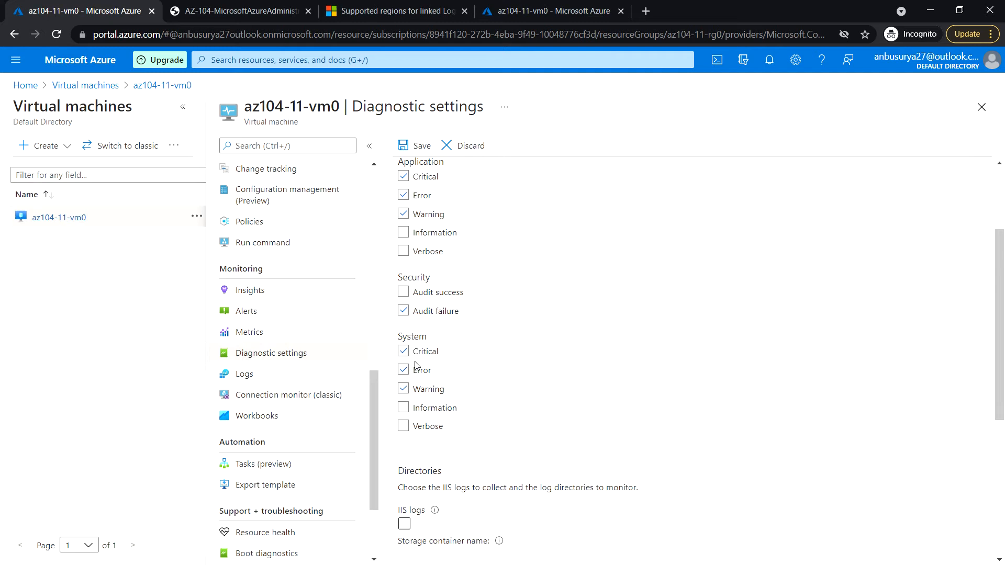
{"action": "mouse_move", "coordinate": [490, 381]}
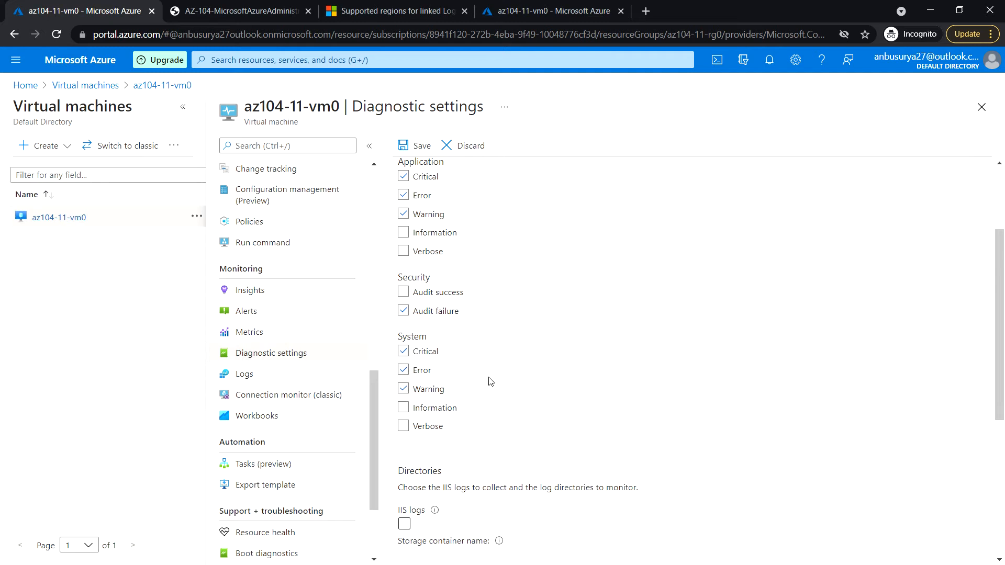
{"action": "scroll", "scroll_direction": "down", "scroll_amount": 3}
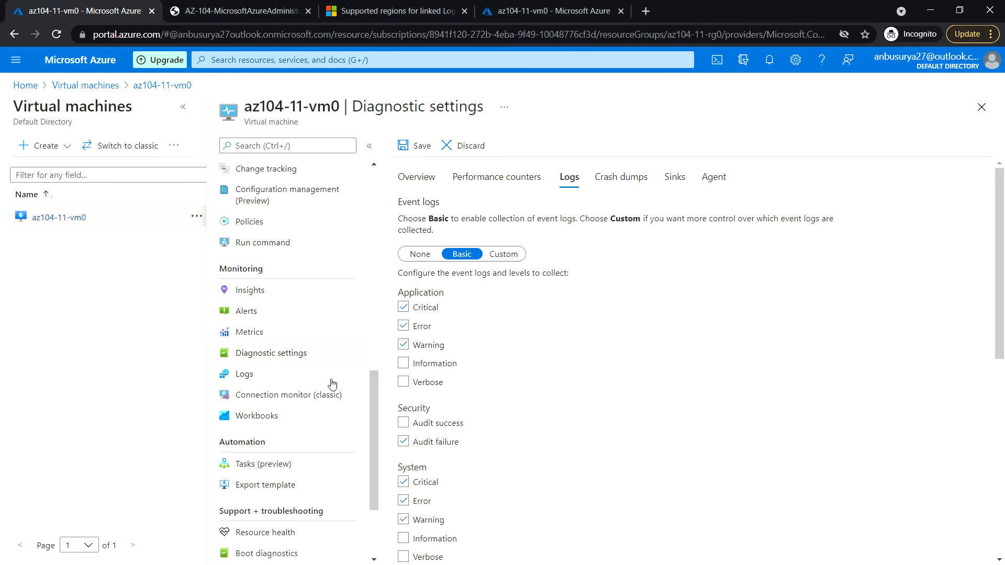
- Discard diagnostic edits and enable VM monitoring using the loganalyticsWS01 workspace
{"action": "left_click", "coordinate": [244, 373]}
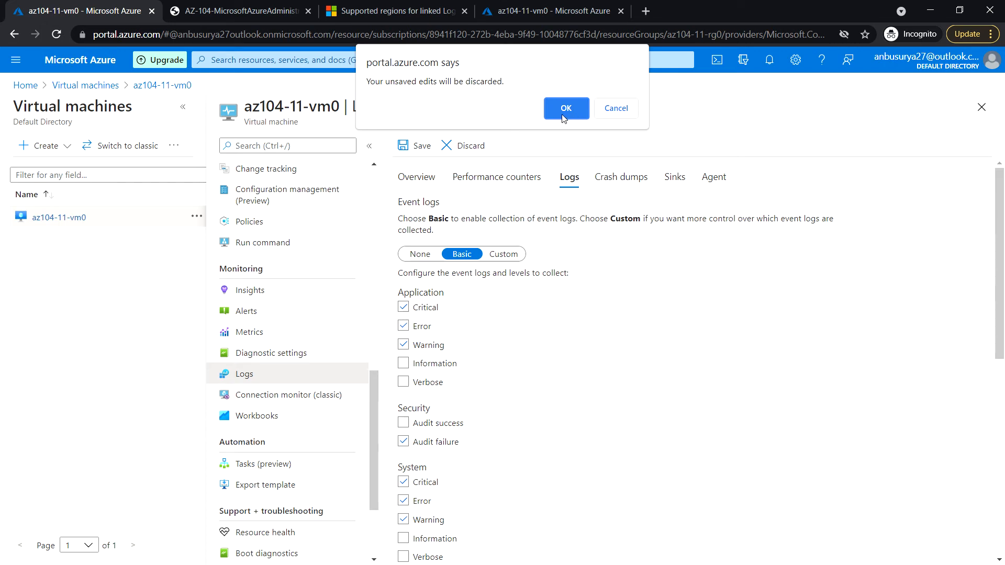
{"action": "left_click", "coordinate": [565, 108]}
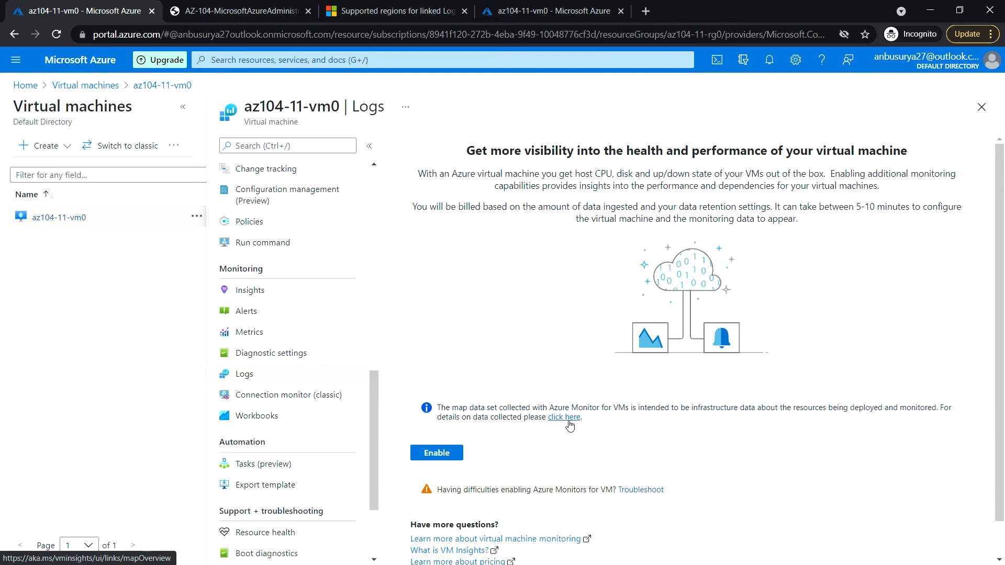
{"action": "scroll", "scroll_direction": "down", "scroll_amount": 3}
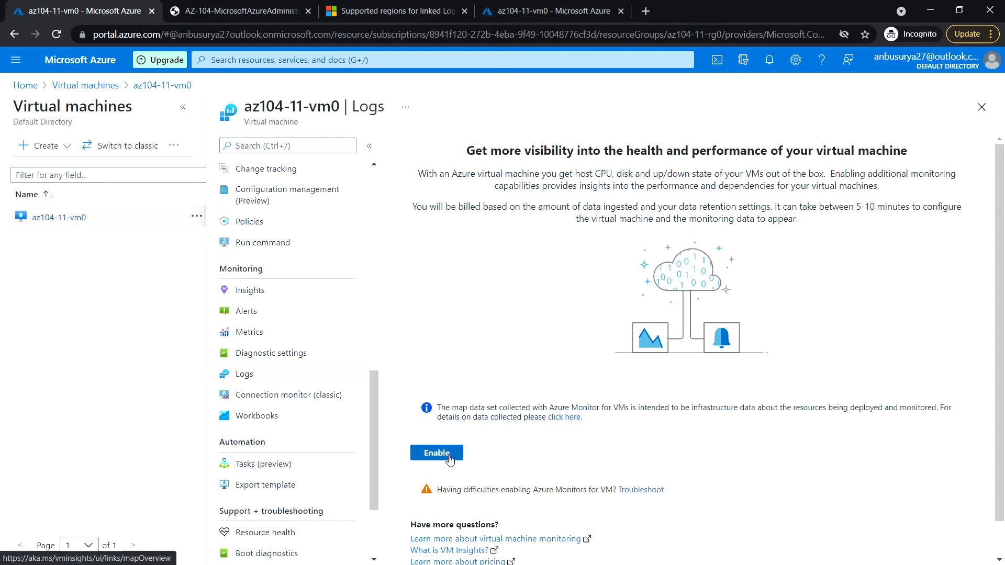
{"action": "left_click", "coordinate": [436, 452]}
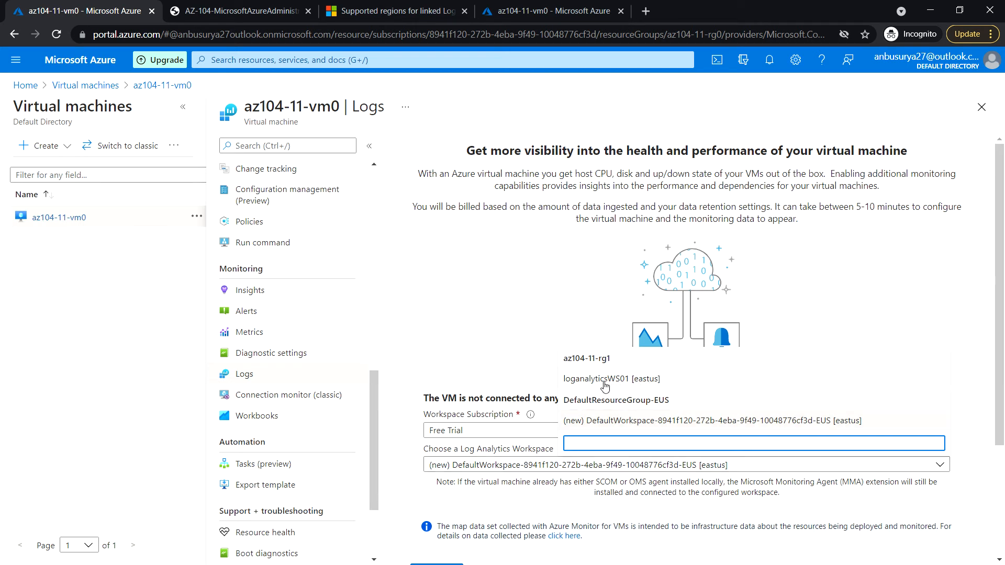
{"action": "left_click", "coordinate": [602, 378]}
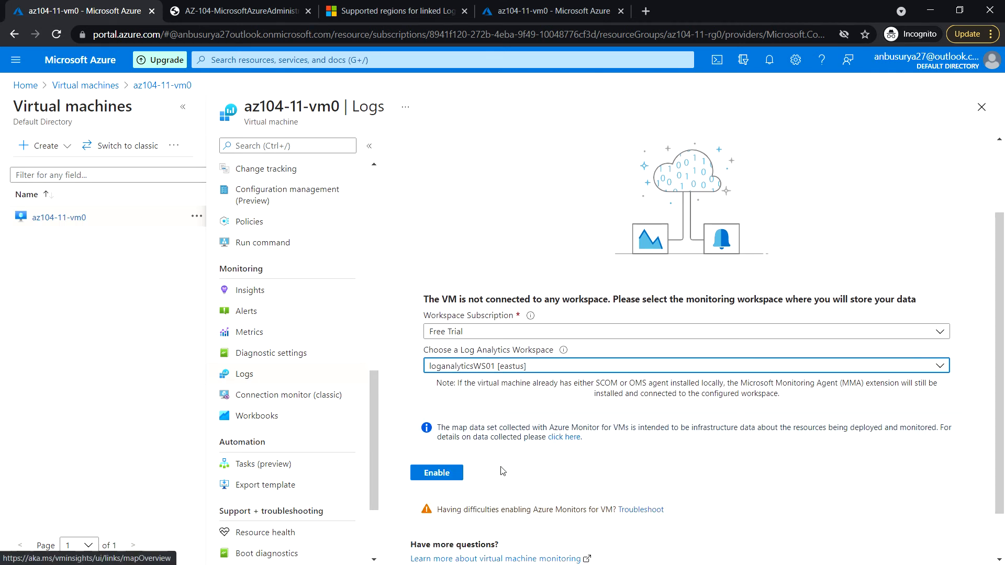
{"action": "left_click", "coordinate": [436, 472]}
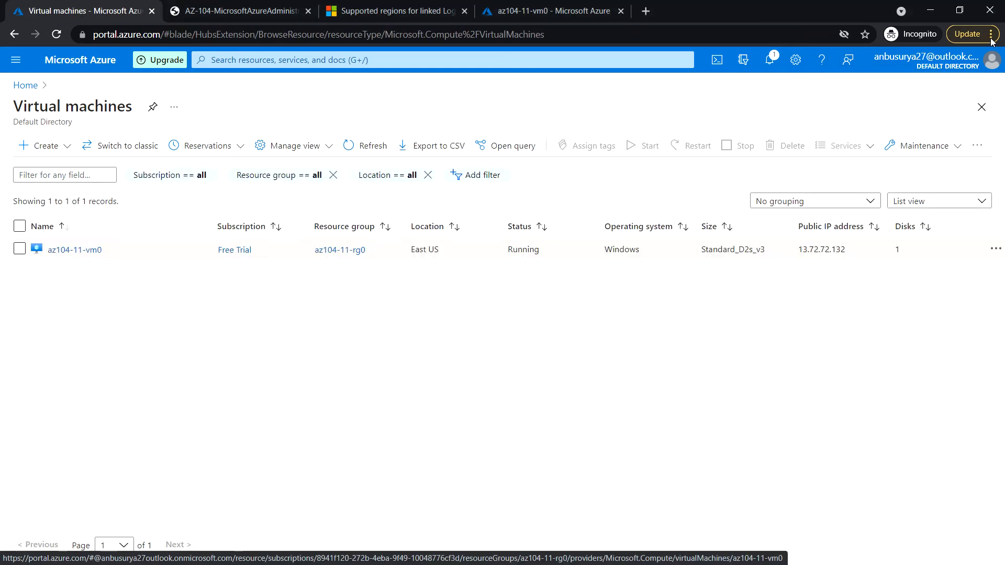
- Reopen az104-11-vm0 from the Virtual machines list and go to its Metrics page
{"action": "left_click", "coordinate": [768, 59]}
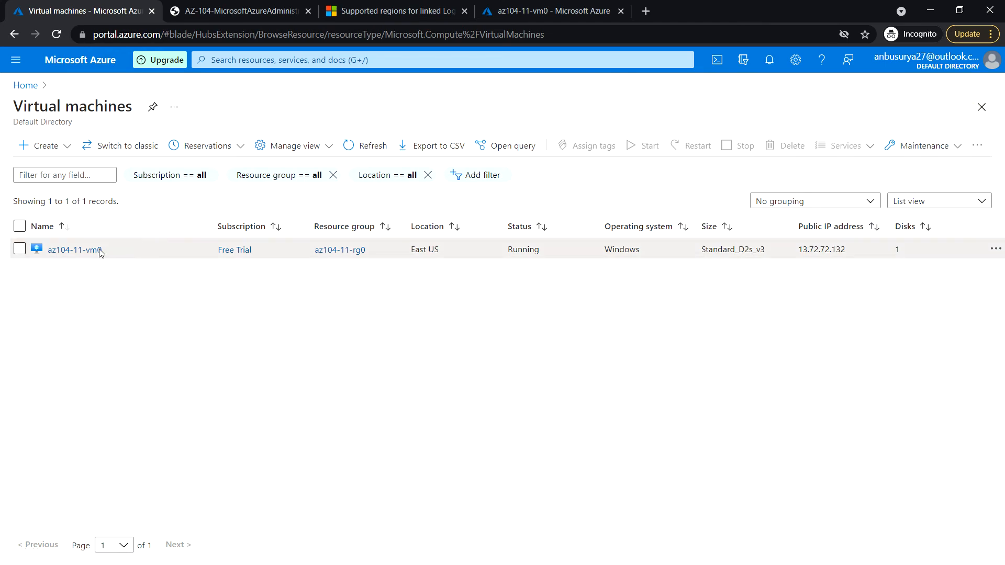
{"action": "left_click", "coordinate": [74, 249]}
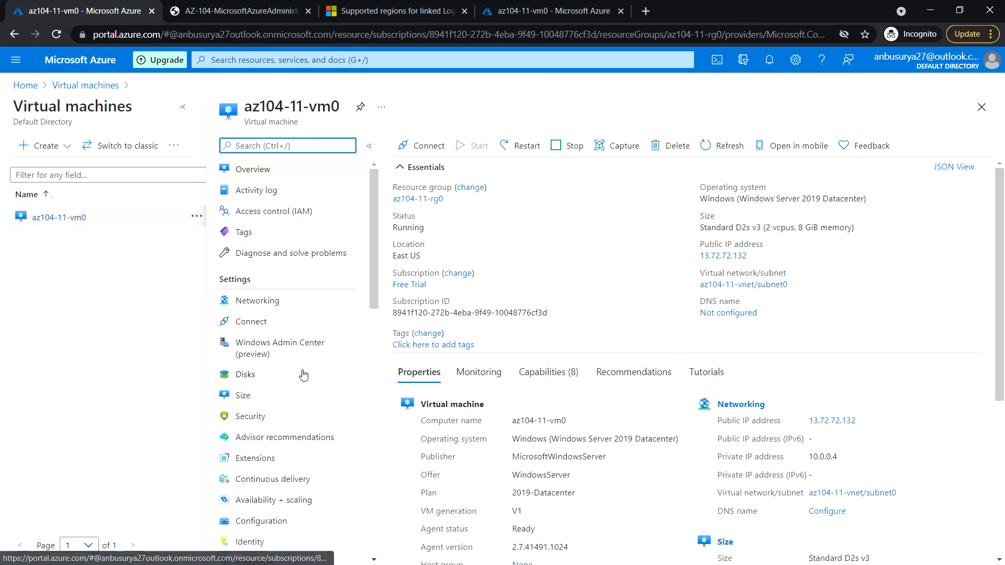
{"action": "scroll", "scroll_direction": "down", "scroll_amount": 3}
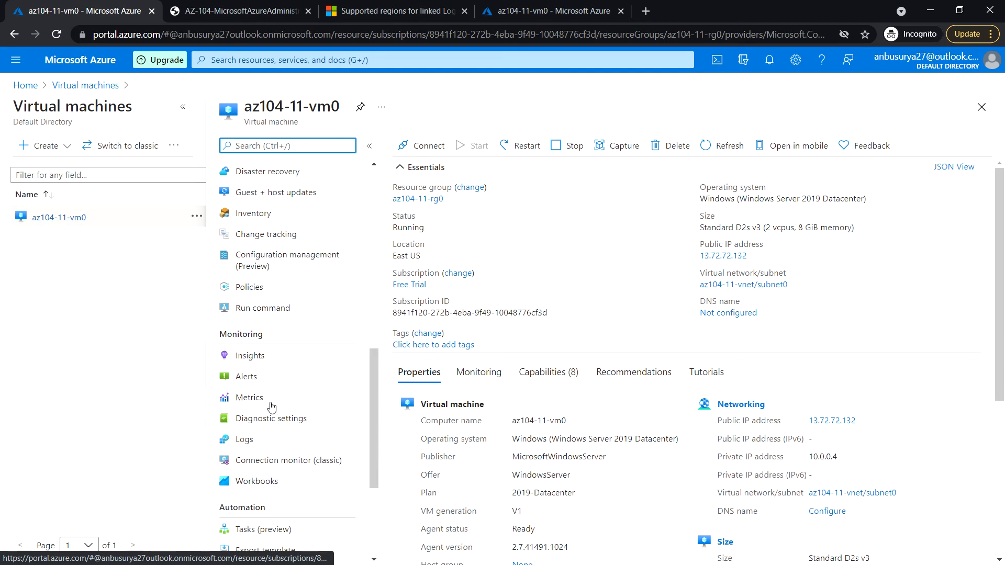
{"action": "left_click", "coordinate": [249, 396]}
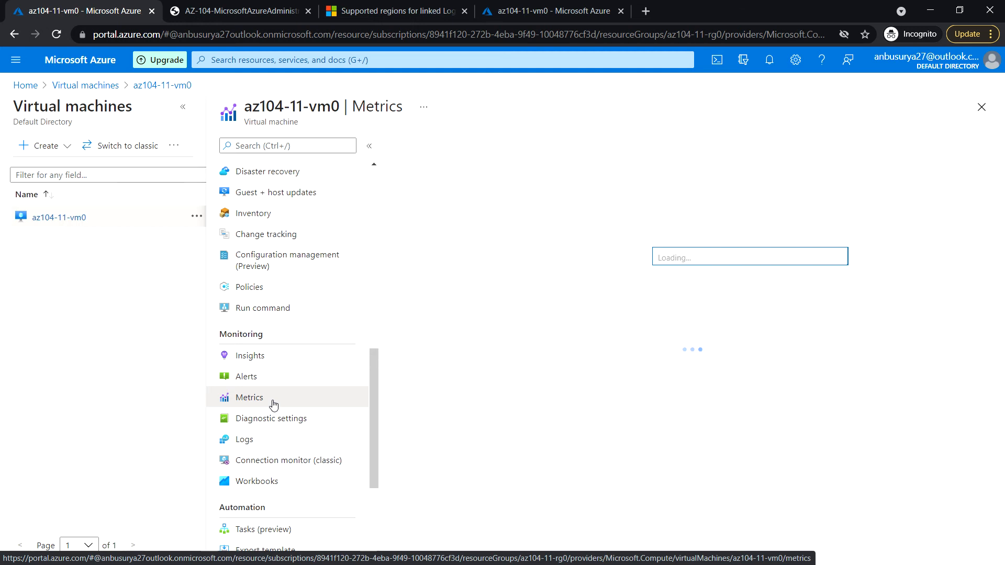
- Expand the Metric Namespace dropdown showing Virtual Machine Host and Guest (classic)
{"action": "left_click", "coordinate": [704, 239]}
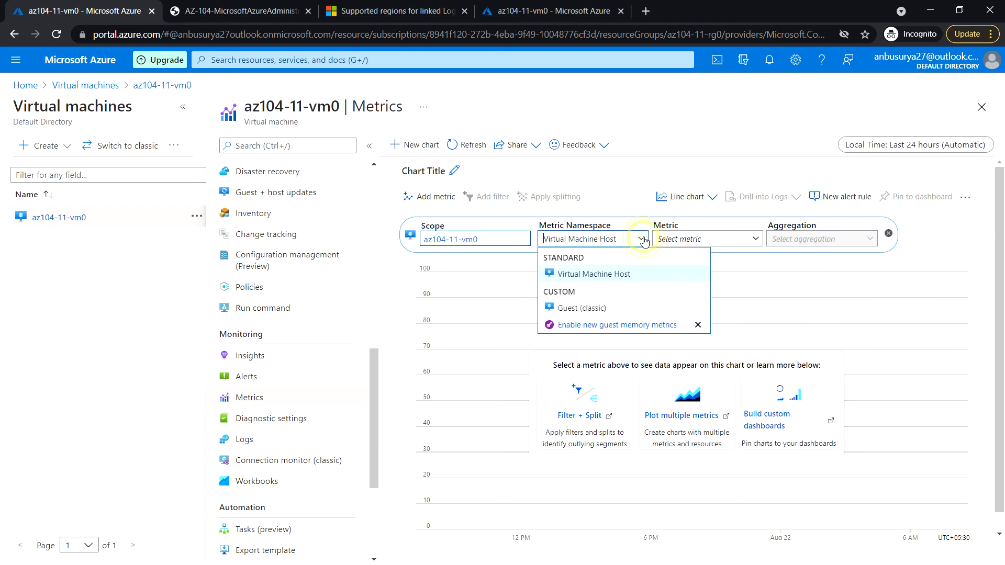
{"action": "mouse_move", "coordinate": [621, 314]}
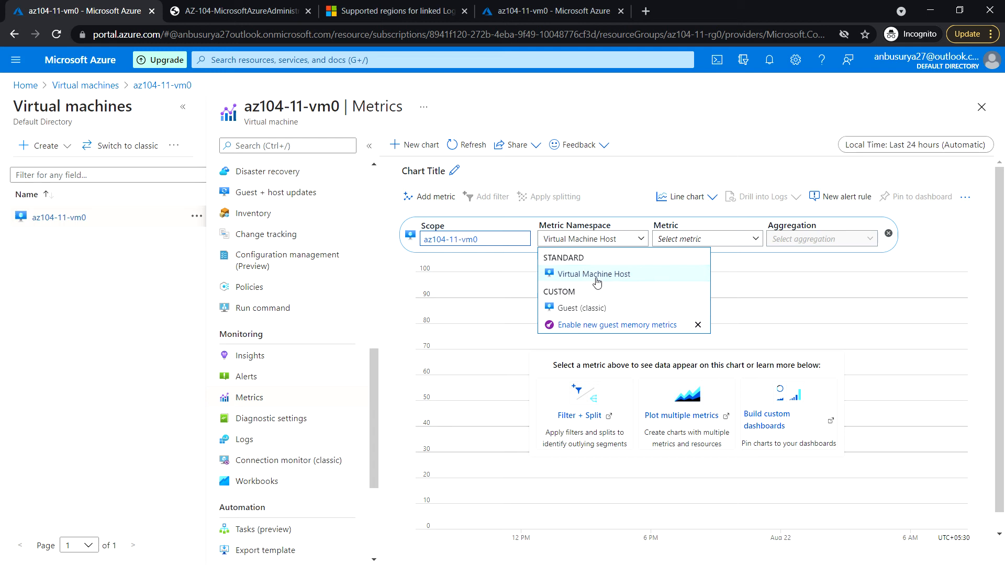
{"action": "mouse_move", "coordinate": [594, 273]}
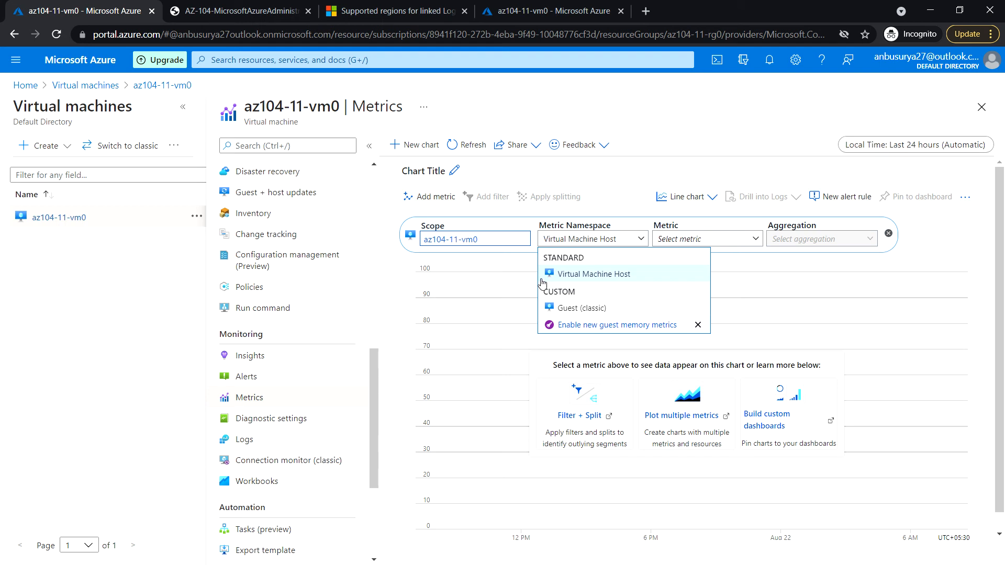
{"action": "mouse_move", "coordinate": [703, 275]}
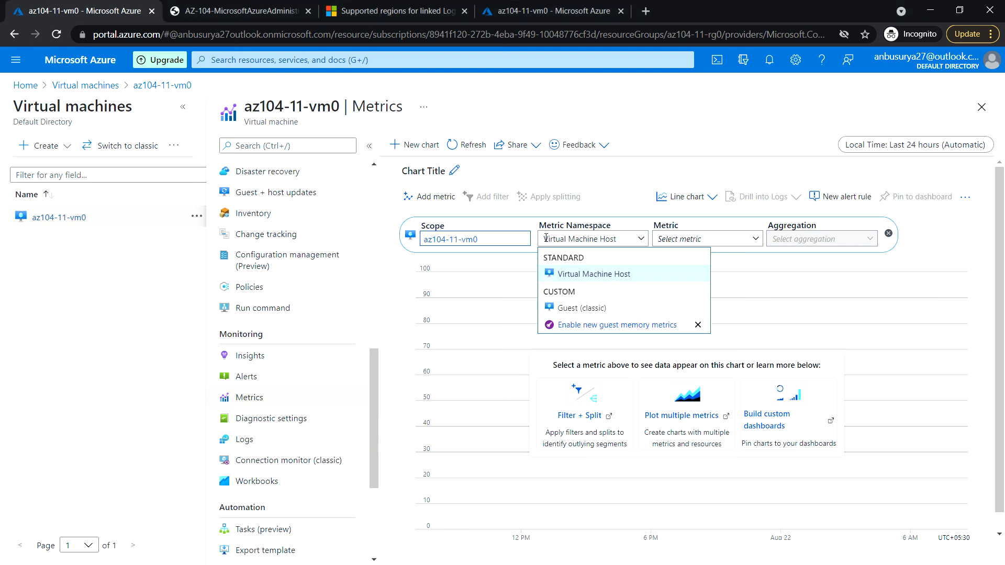
{"action": "mouse_move", "coordinate": [601, 308]}
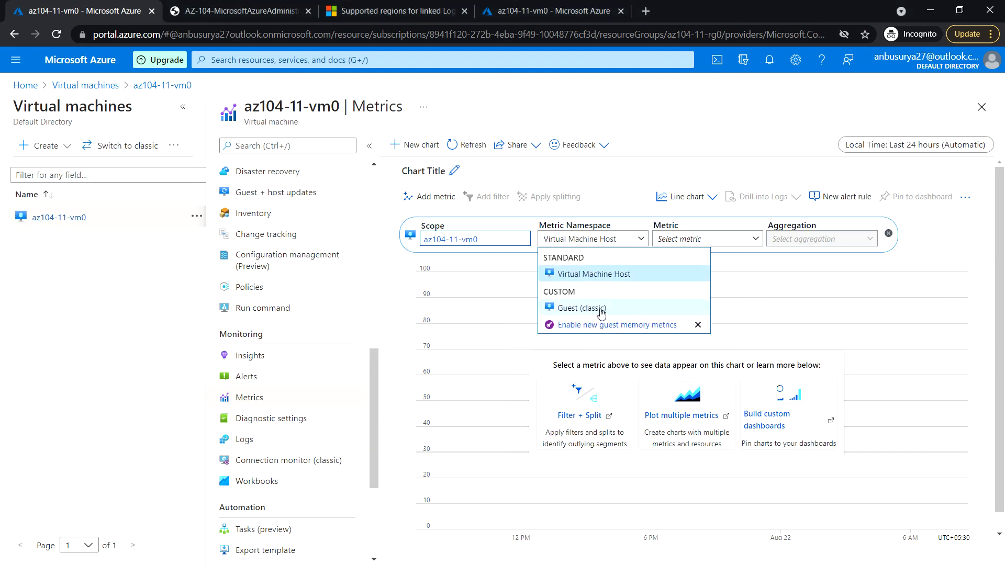
- Pick Guest (classic), search 'memory', chart \Memory\Available Bytes and set aggregation to Max
{"action": "left_click", "coordinate": [581, 308]}
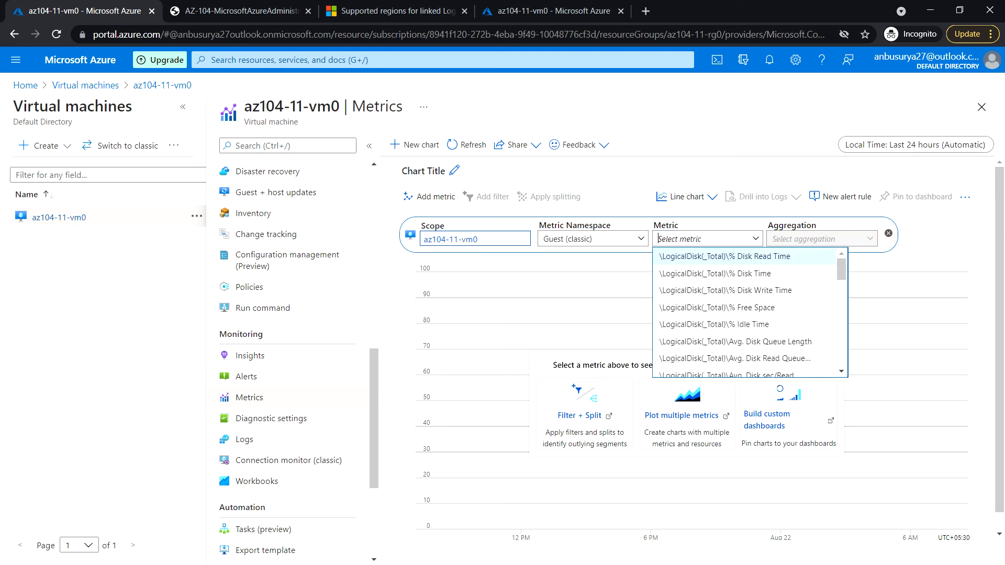
{"action": "type", "text": "memo"}
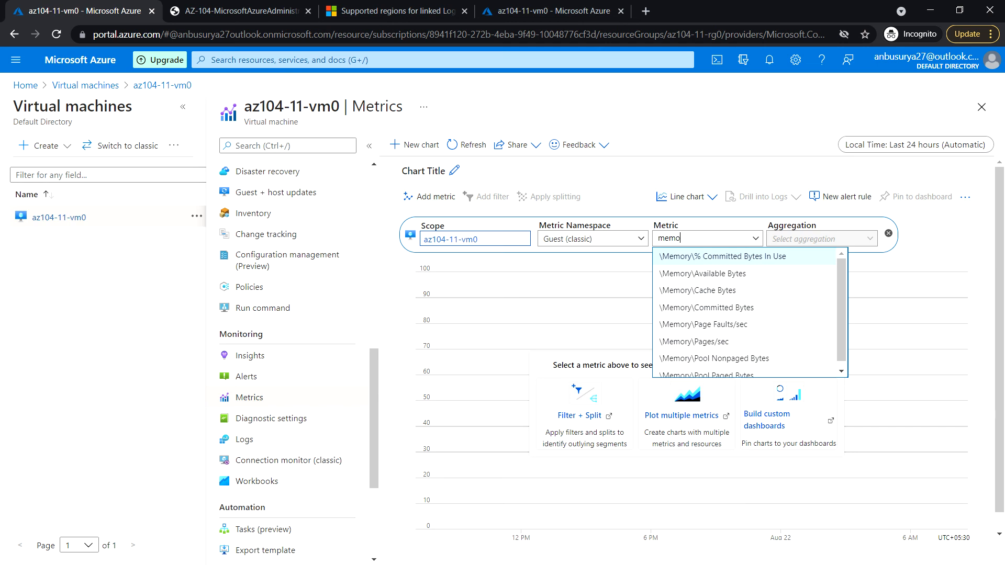
{"action": "type", "text": "ry"}
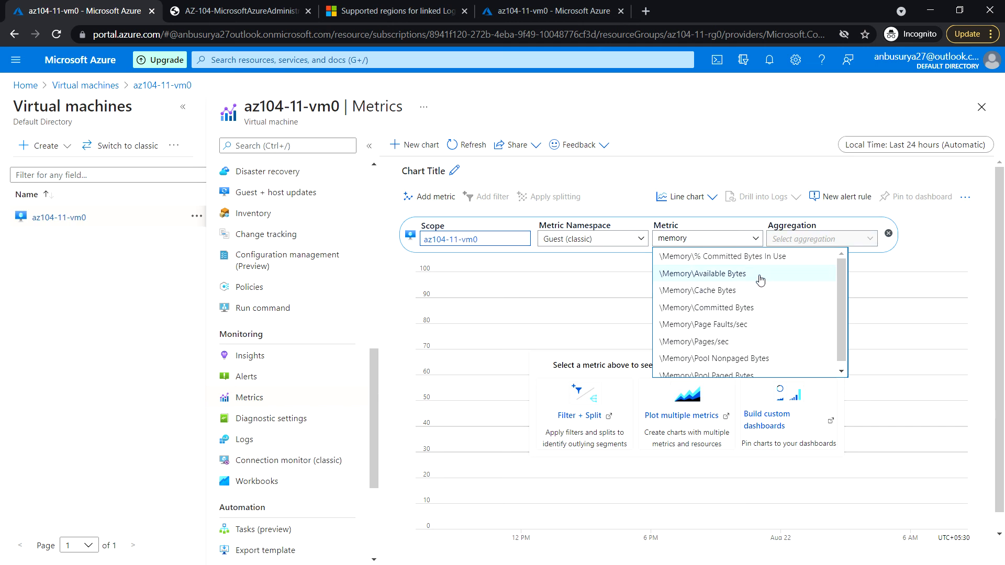
{"action": "left_click", "coordinate": [702, 273]}
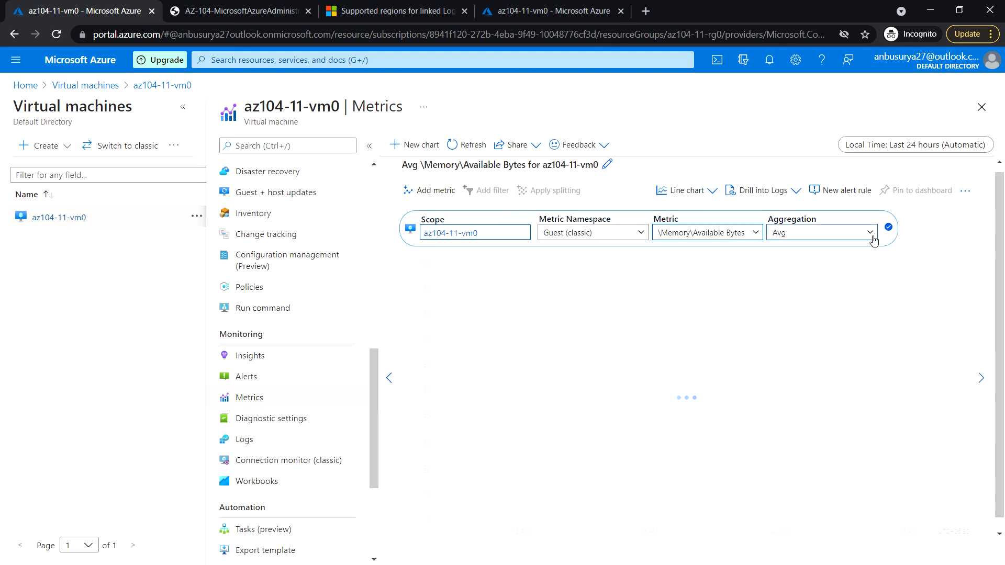
{"action": "left_click", "coordinate": [821, 232]}
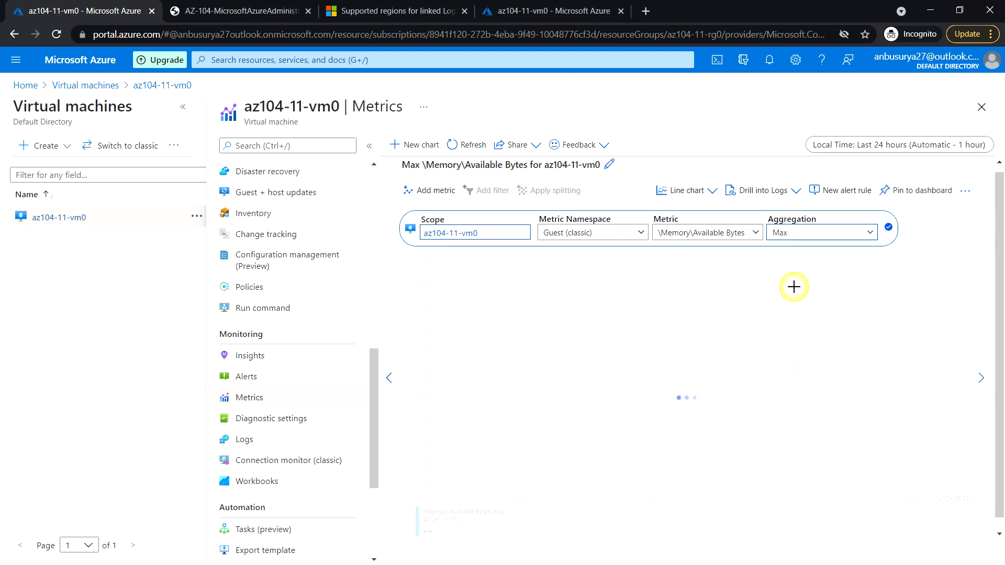